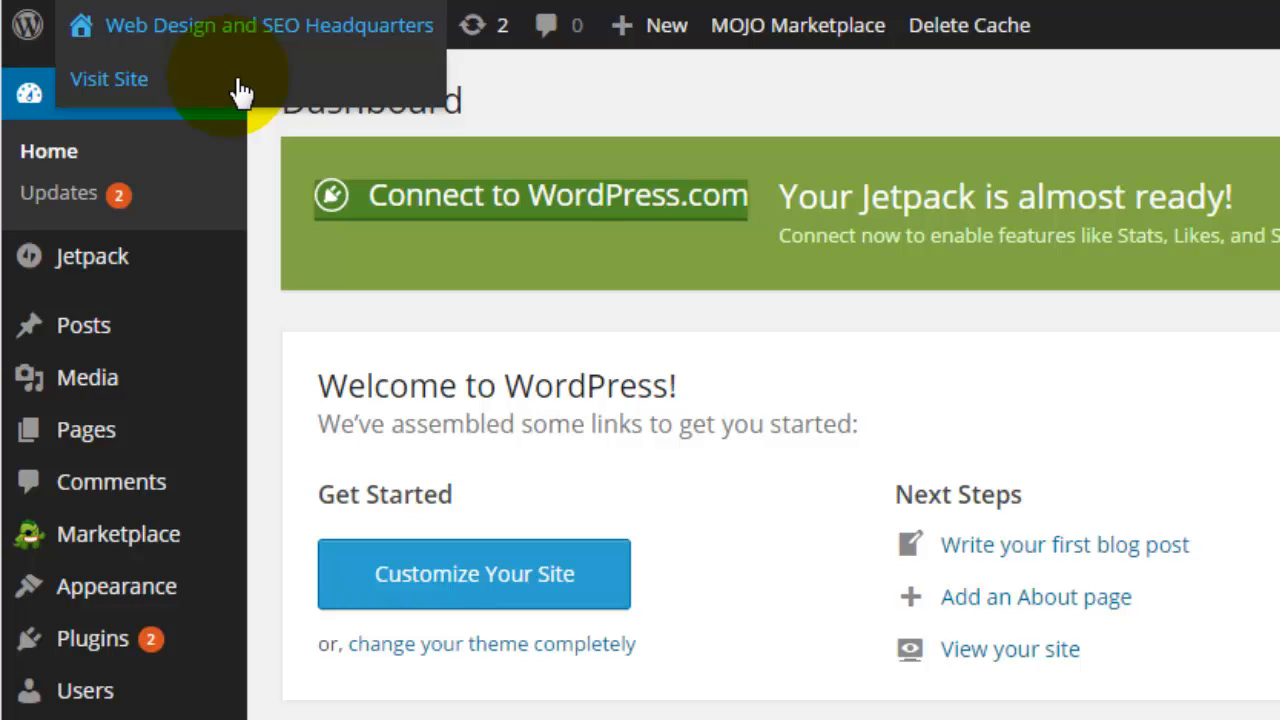
{"action": "mouse_move", "coordinate": [495, 30]}
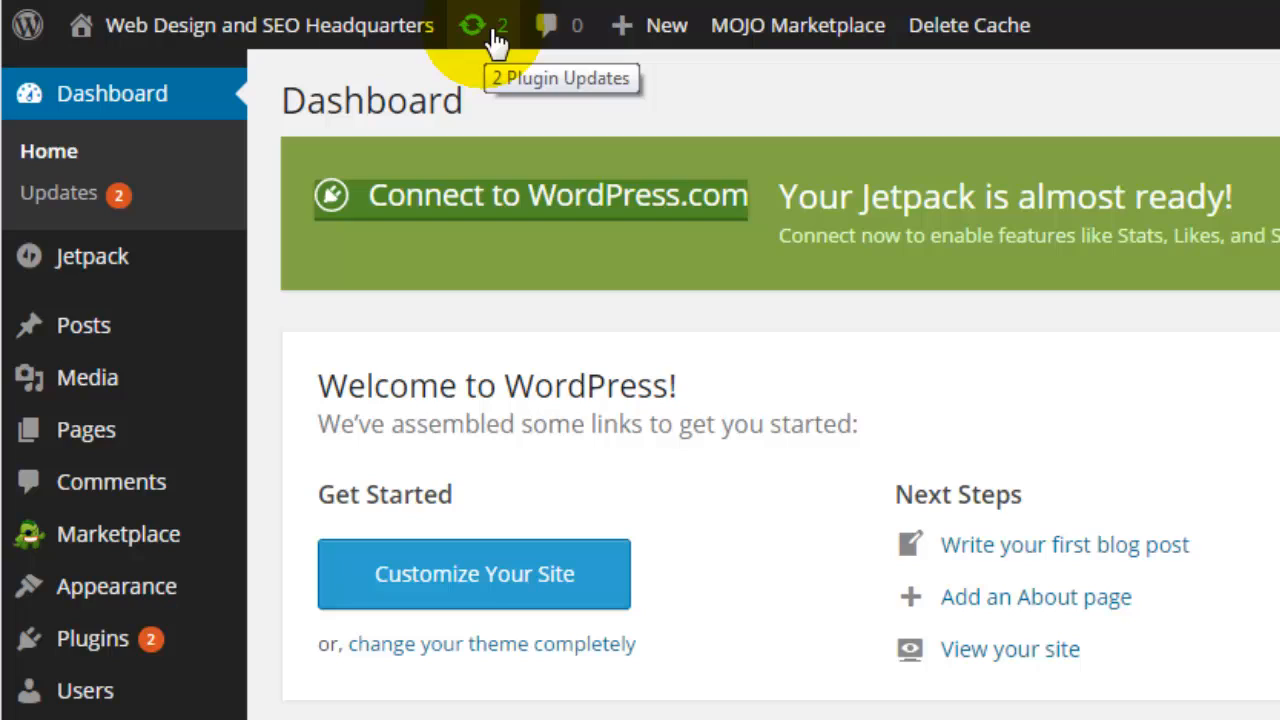
{"action": "mouse_move", "coordinate": [571, 25]}
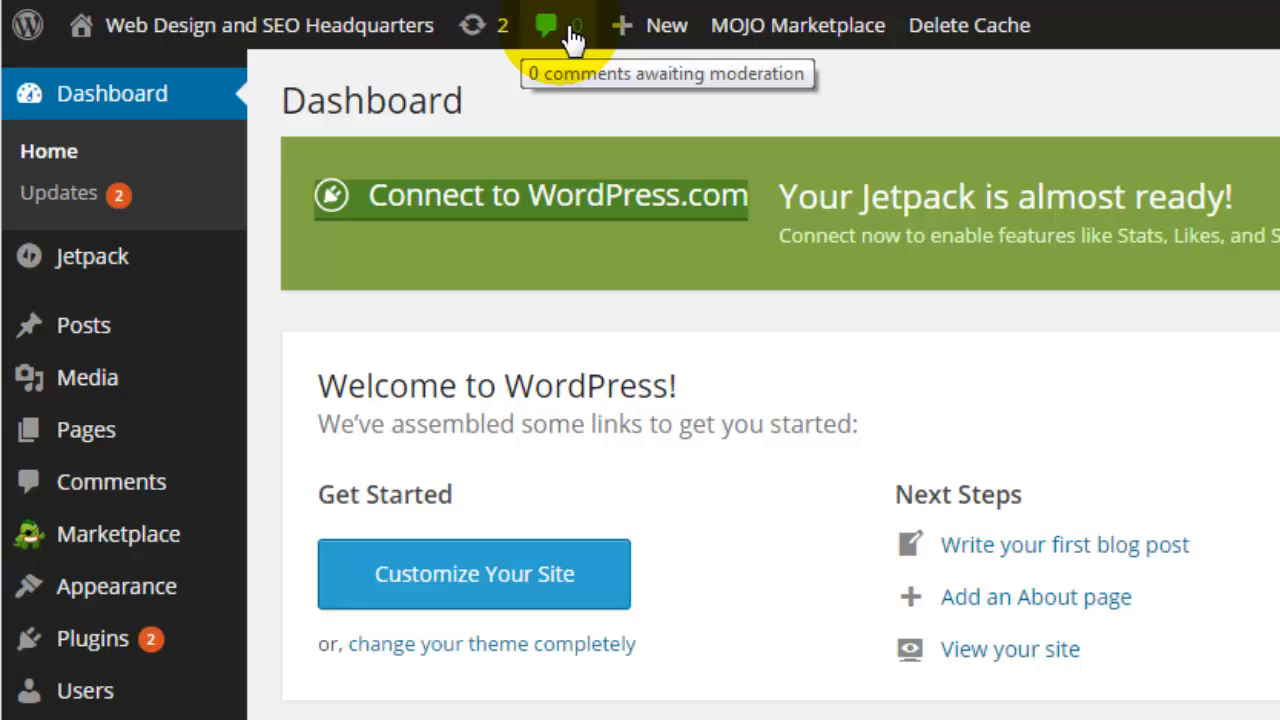
Uncheck the Welcome checkbox in Screen Options to hide the dashboard's Welcome panel.
{"action": "left_click", "coordinate": [648, 24]}
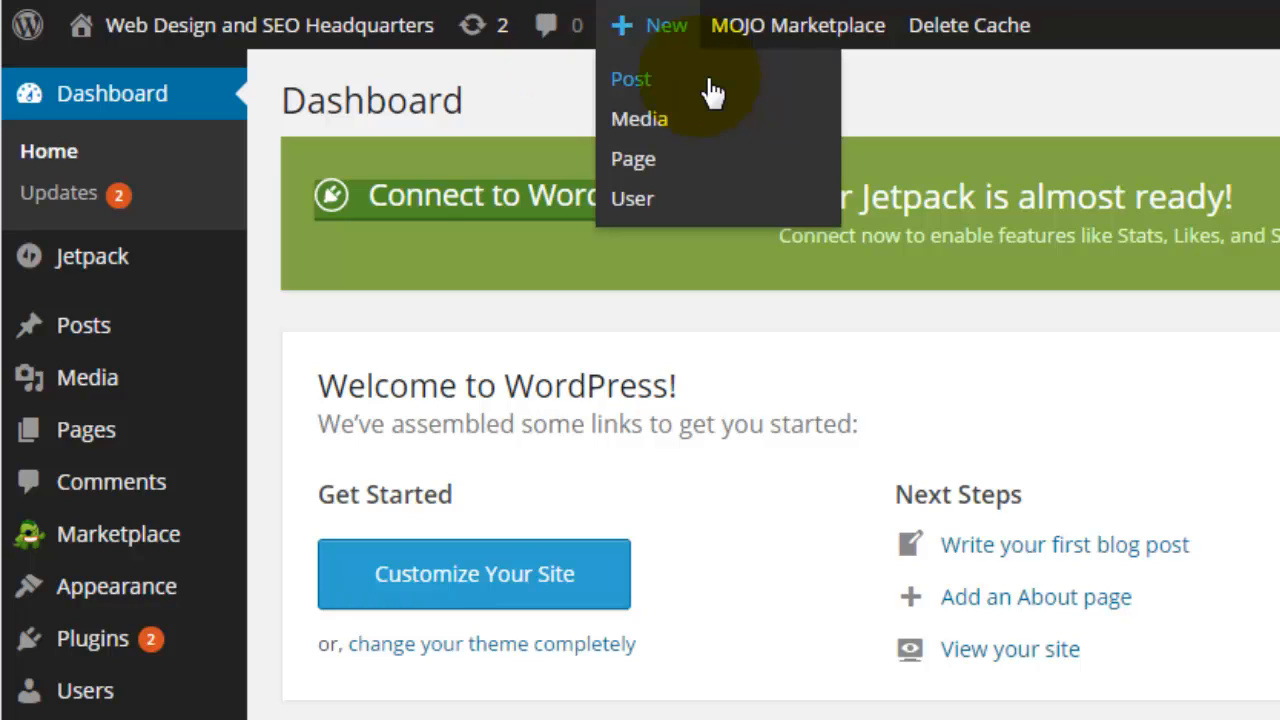
{"action": "mouse_move", "coordinate": [663, 33]}
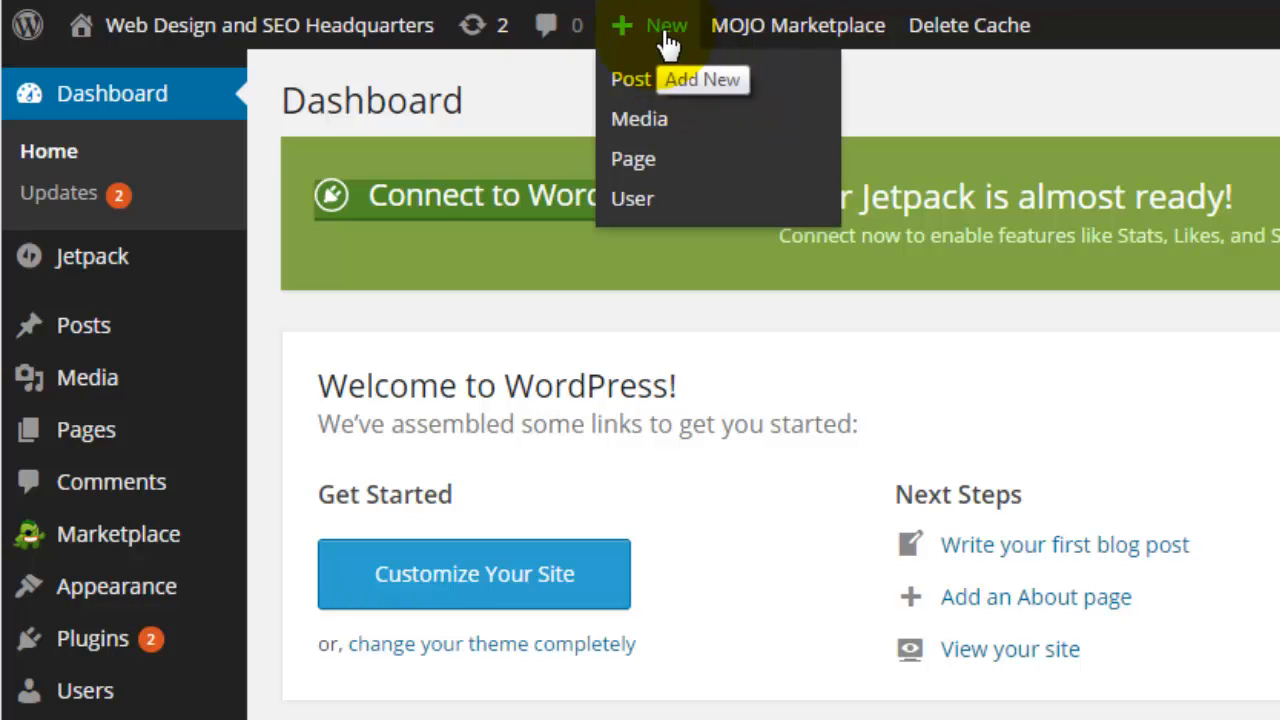
{"action": "mouse_move", "coordinate": [690, 50]}
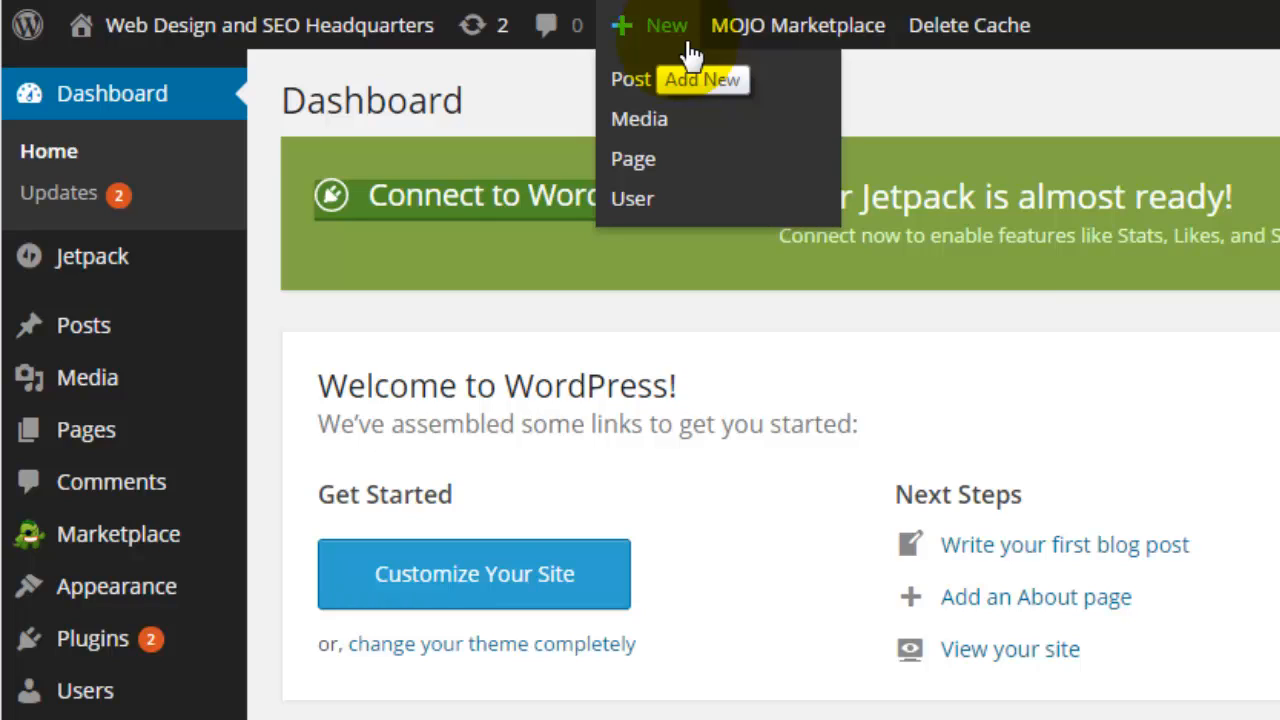
{"action": "mouse_move", "coordinate": [799, 25]}
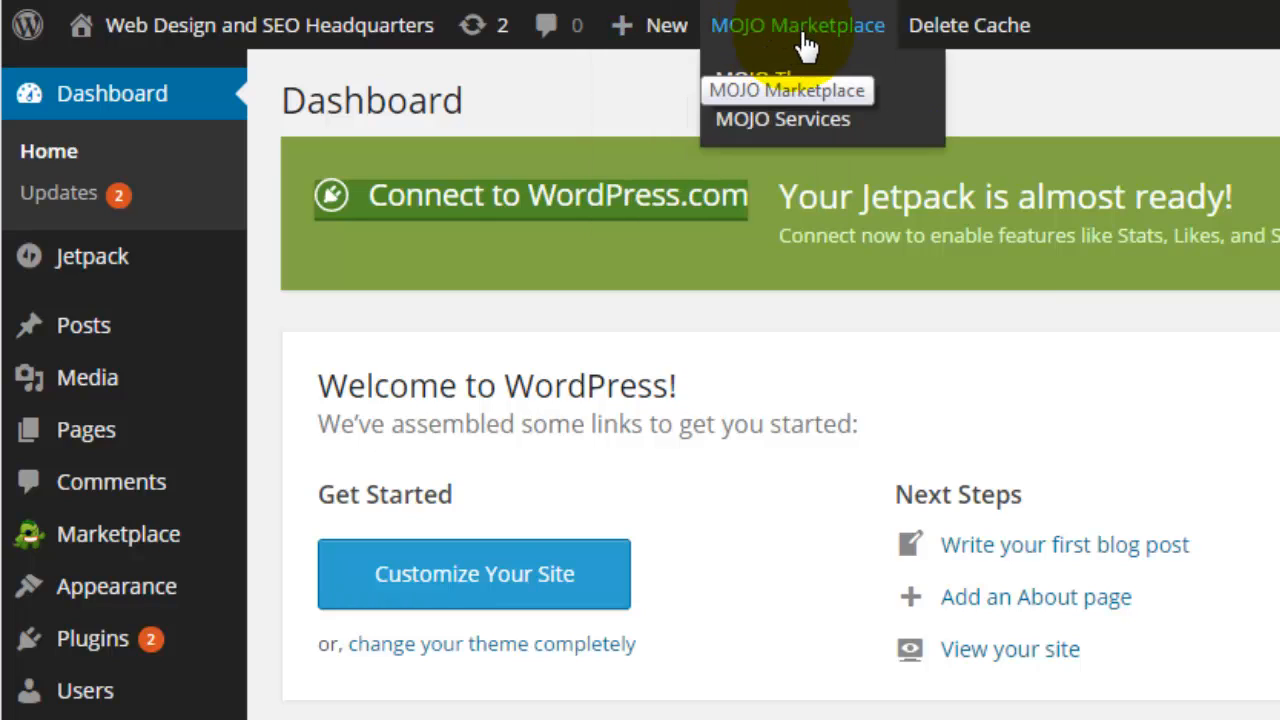
{"action": "mouse_move", "coordinate": [875, 120]}
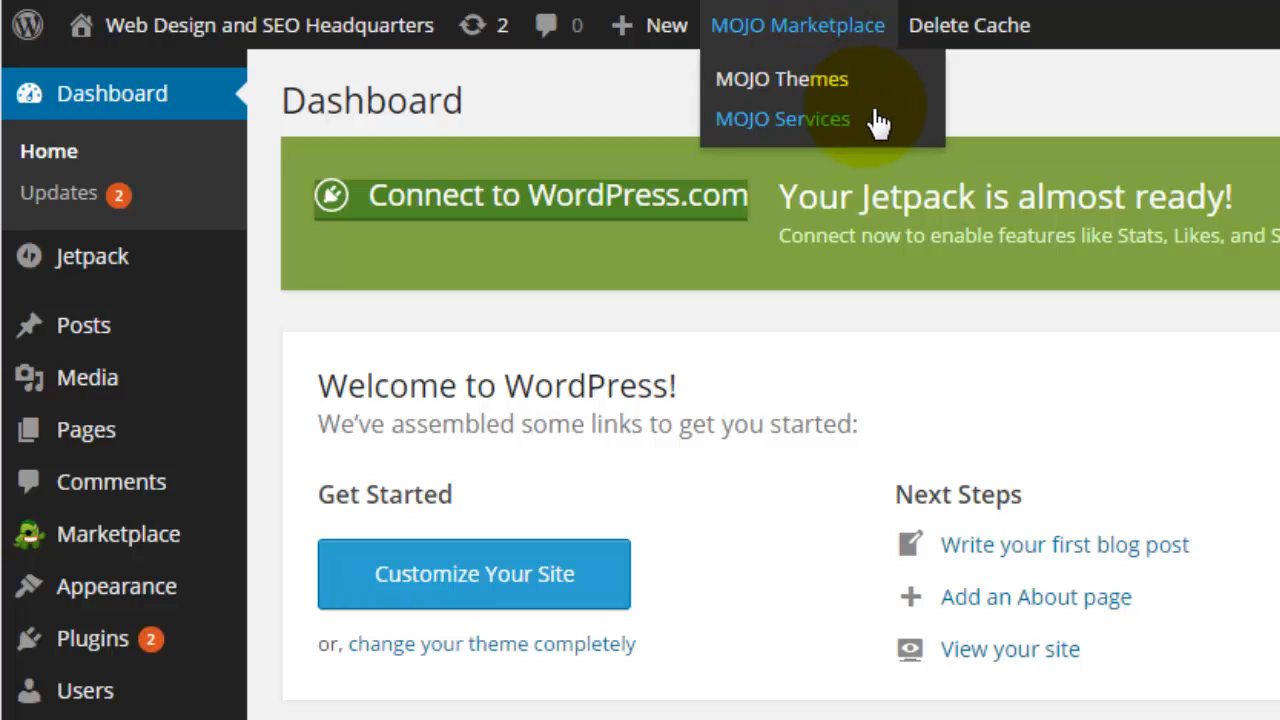
{"action": "mouse_move", "coordinate": [880, 120]}
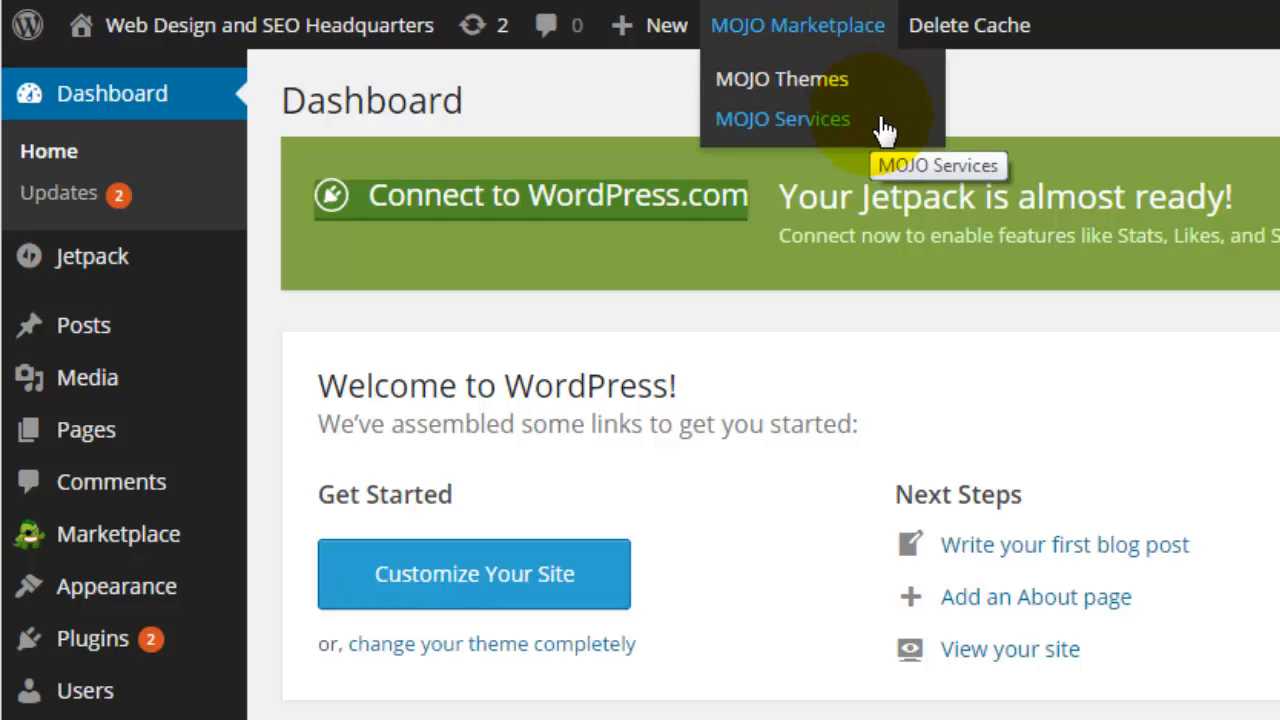
{"action": "mouse_move", "coordinate": [940, 130]}
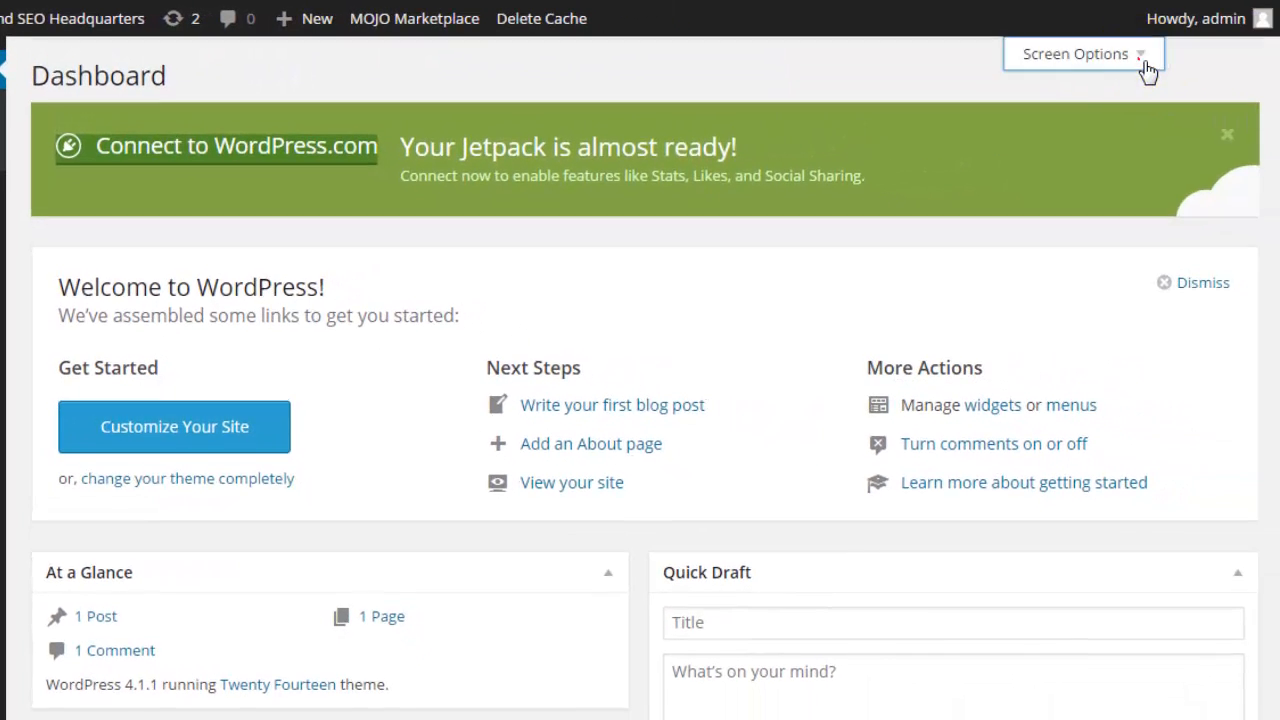
{"action": "left_click", "coordinate": [1083, 54]}
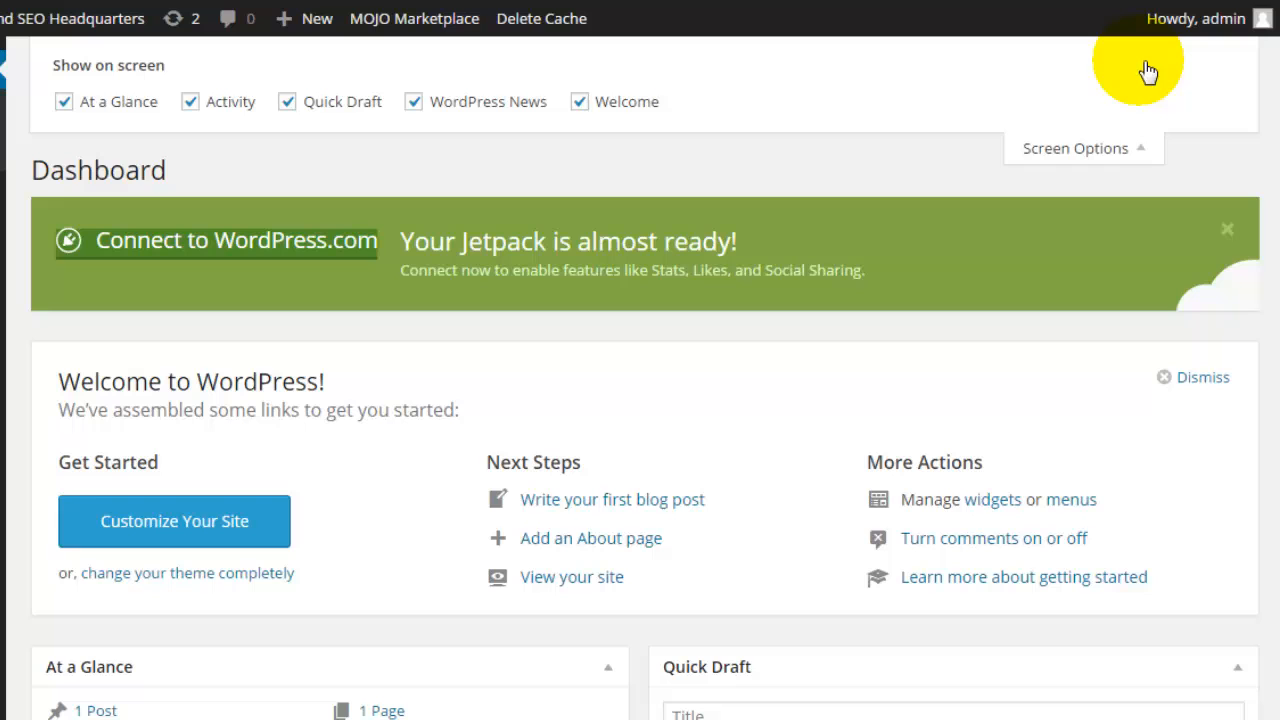
{"action": "left_click", "coordinate": [580, 101]}
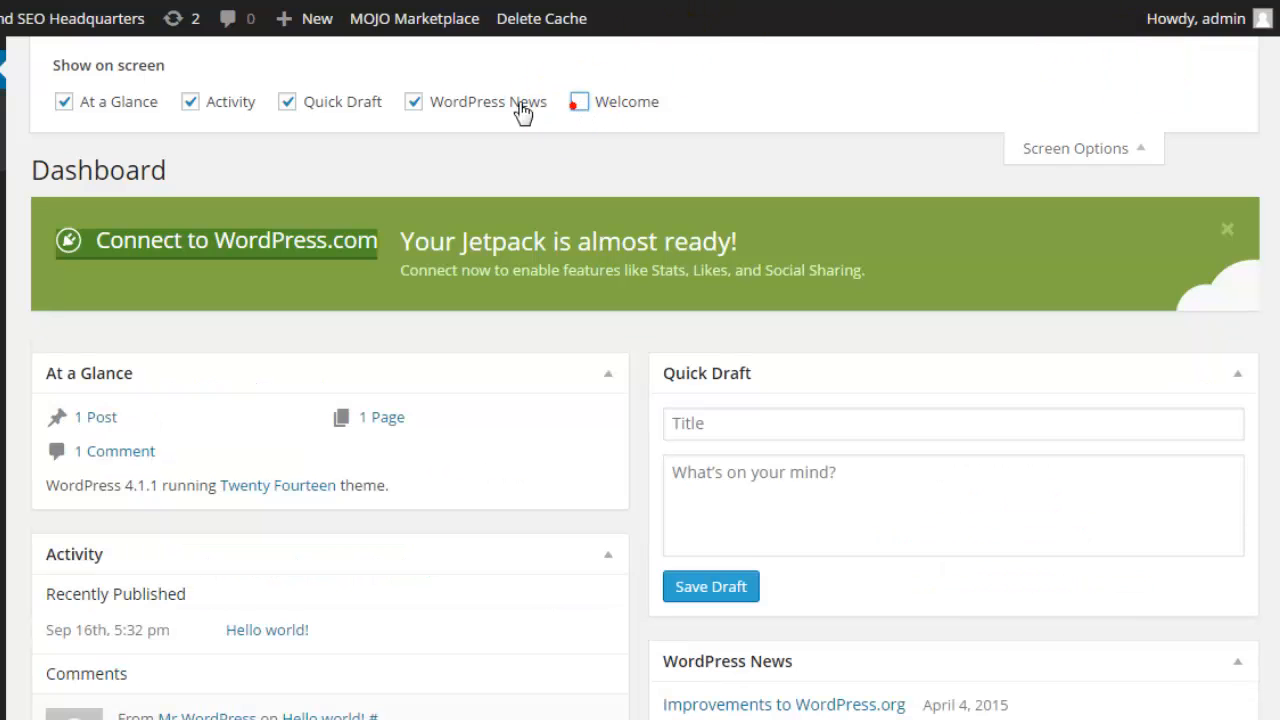
{"action": "left_click", "coordinate": [415, 101]}
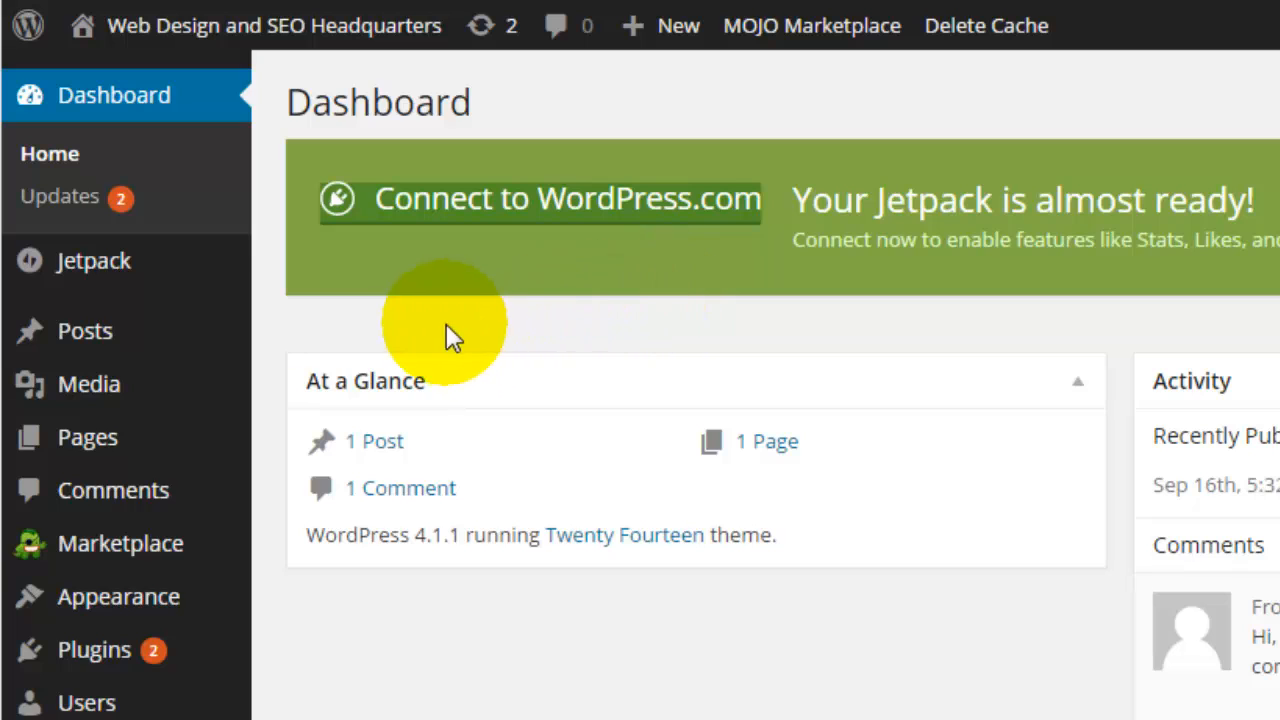
{"action": "mouse_move", "coordinate": [88, 384]}
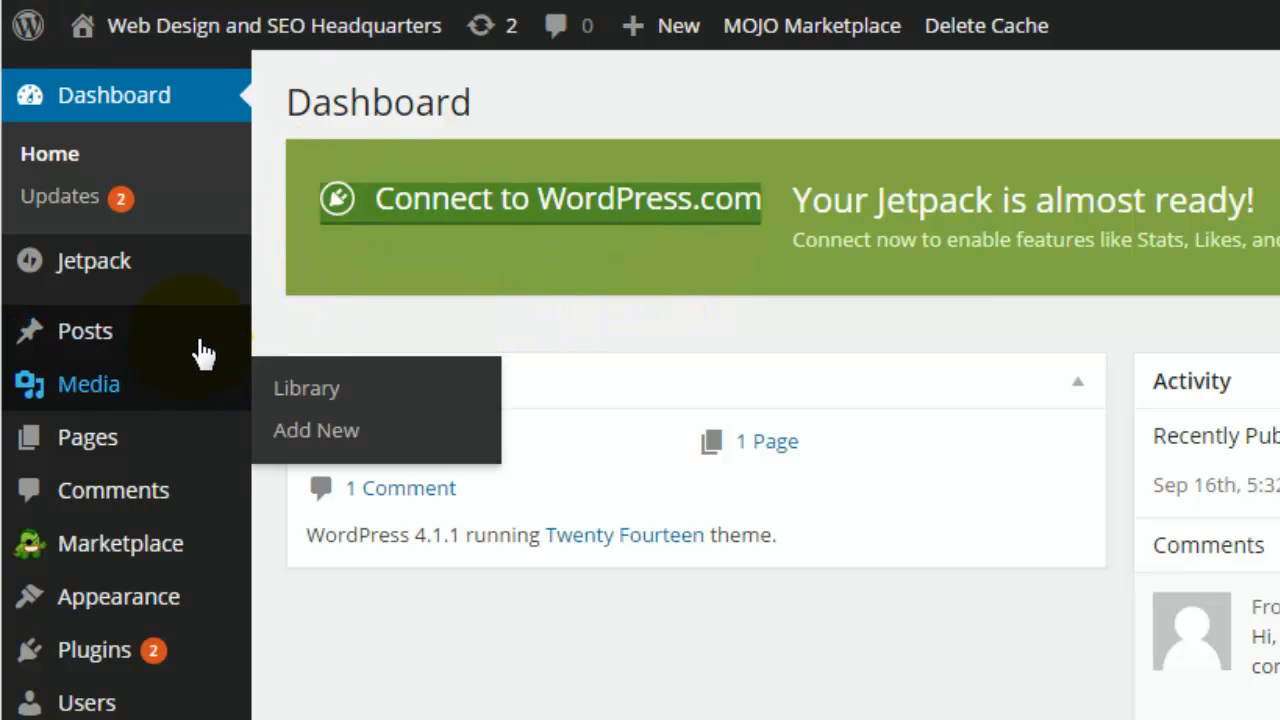
{"action": "mouse_move", "coordinate": [85, 331]}
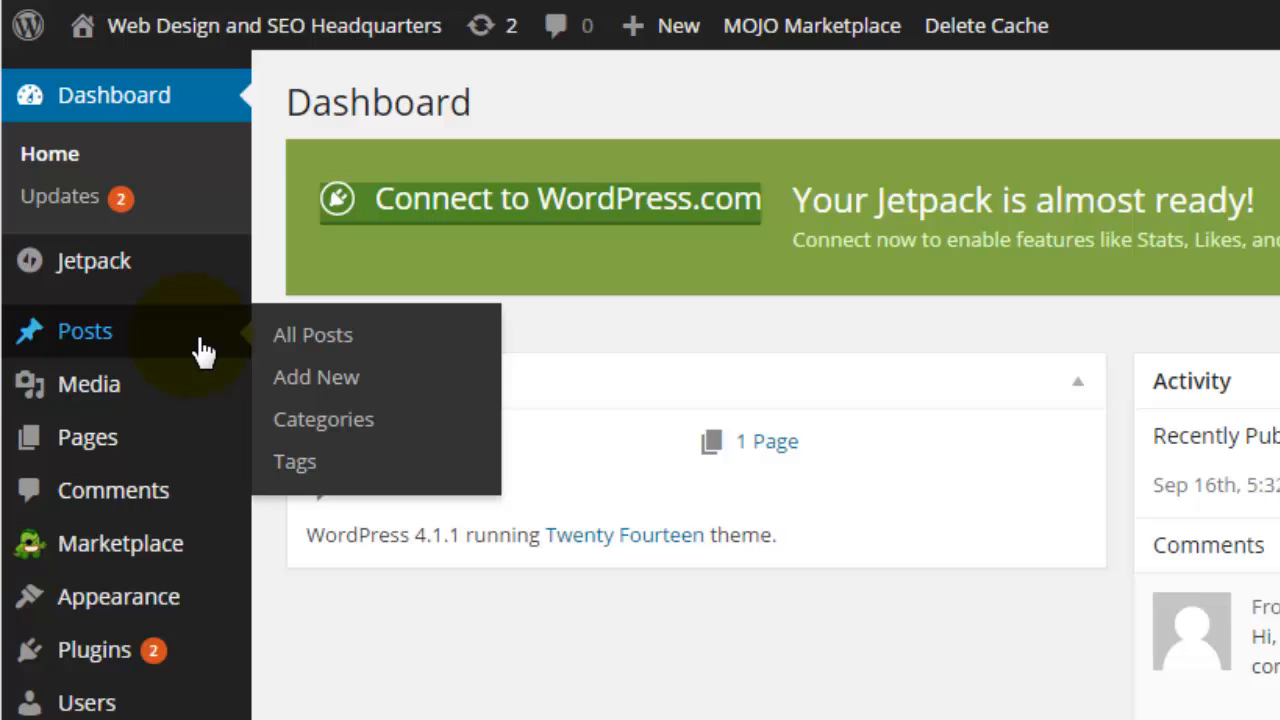
{"action": "mouse_move", "coordinate": [207, 402]}
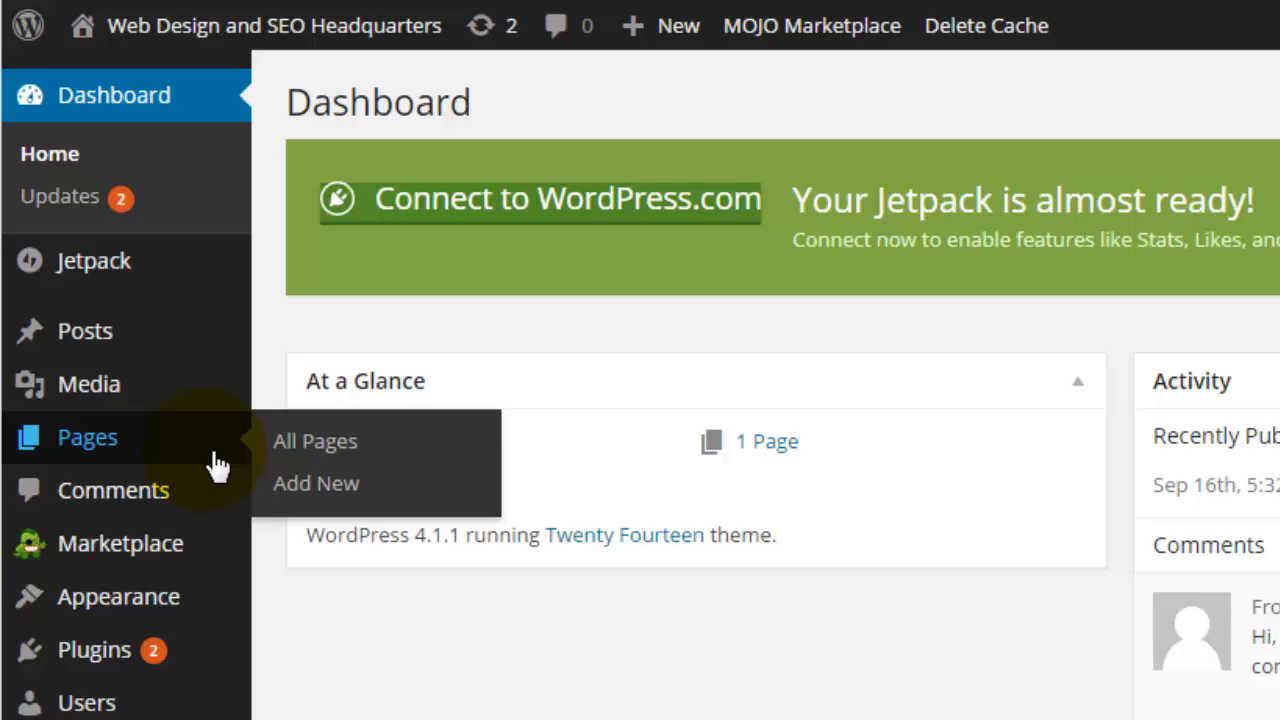
{"action": "mouse_move", "coordinate": [222, 495]}
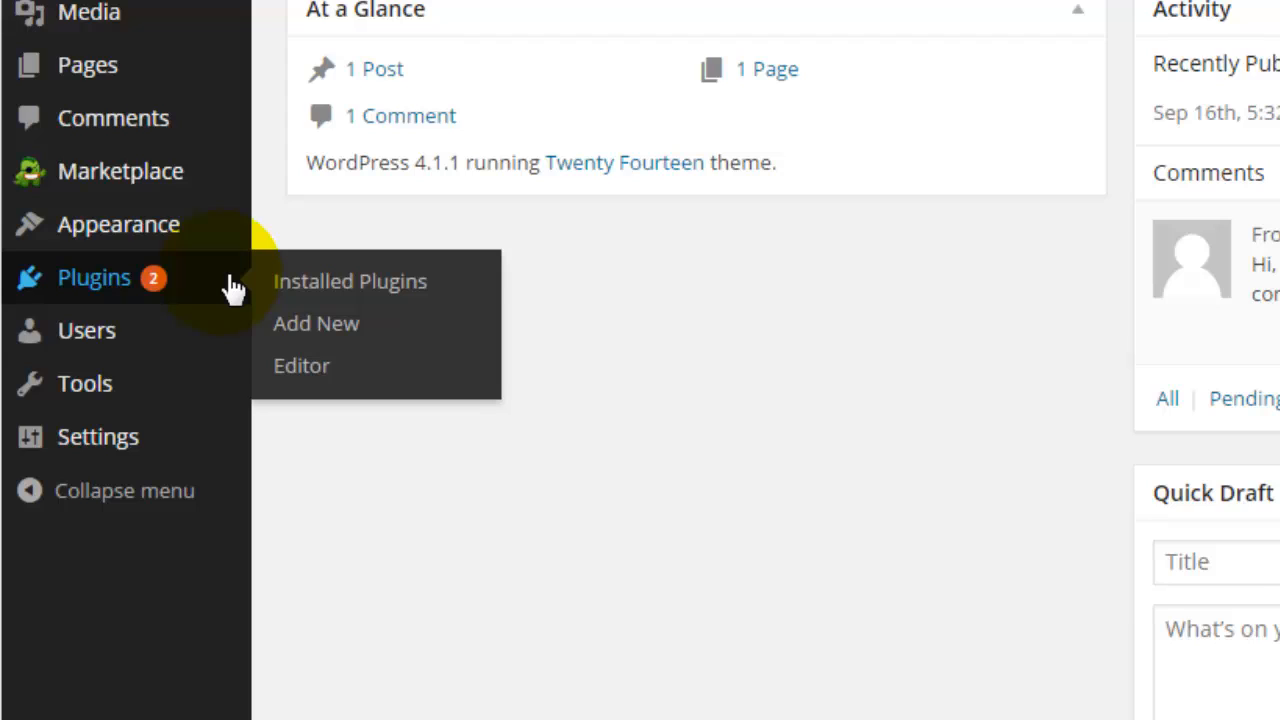
{"action": "mouse_move", "coordinate": [235, 335]}
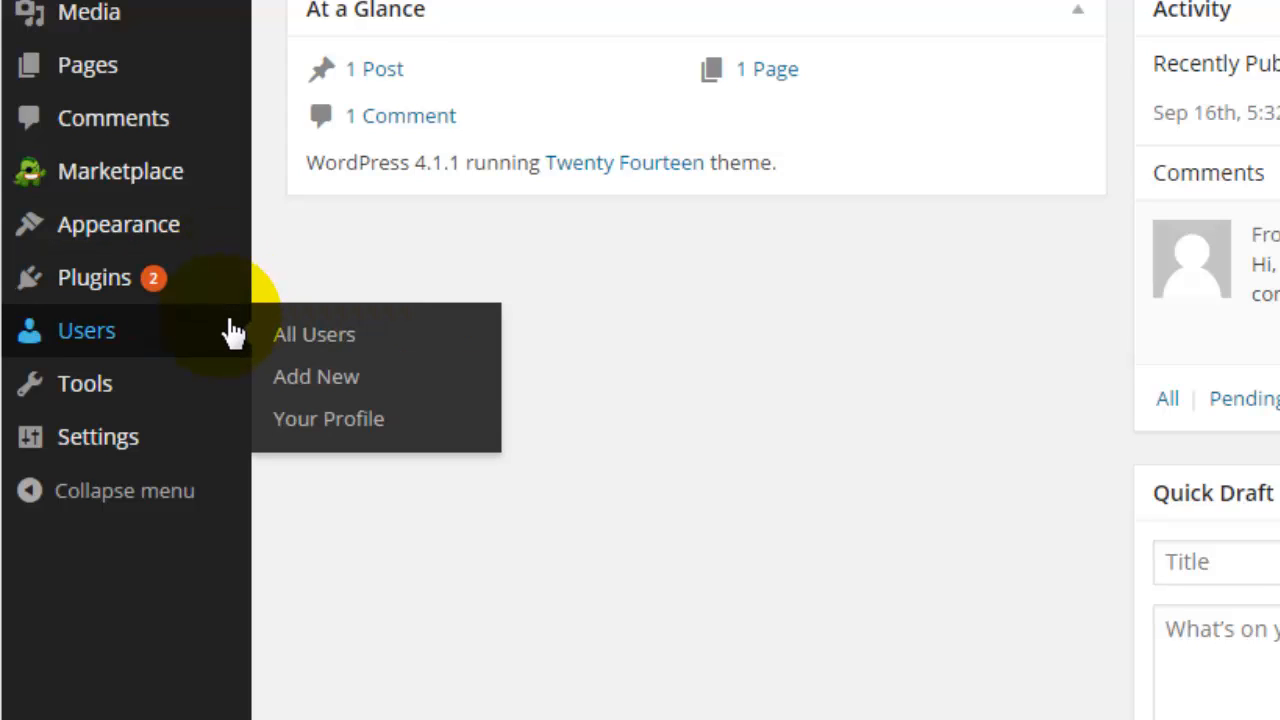